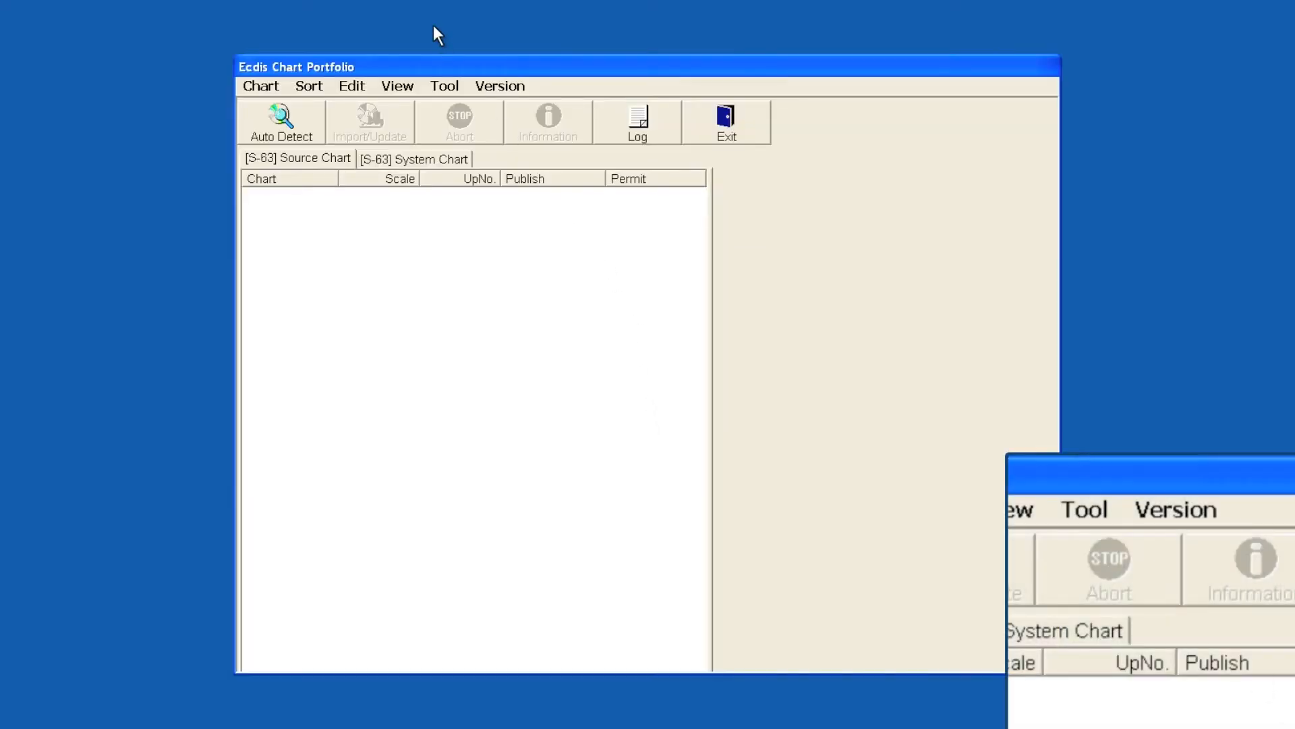
Open the Option dialog from the Tool menu to reach the chart portfolio settings
click(444, 85)
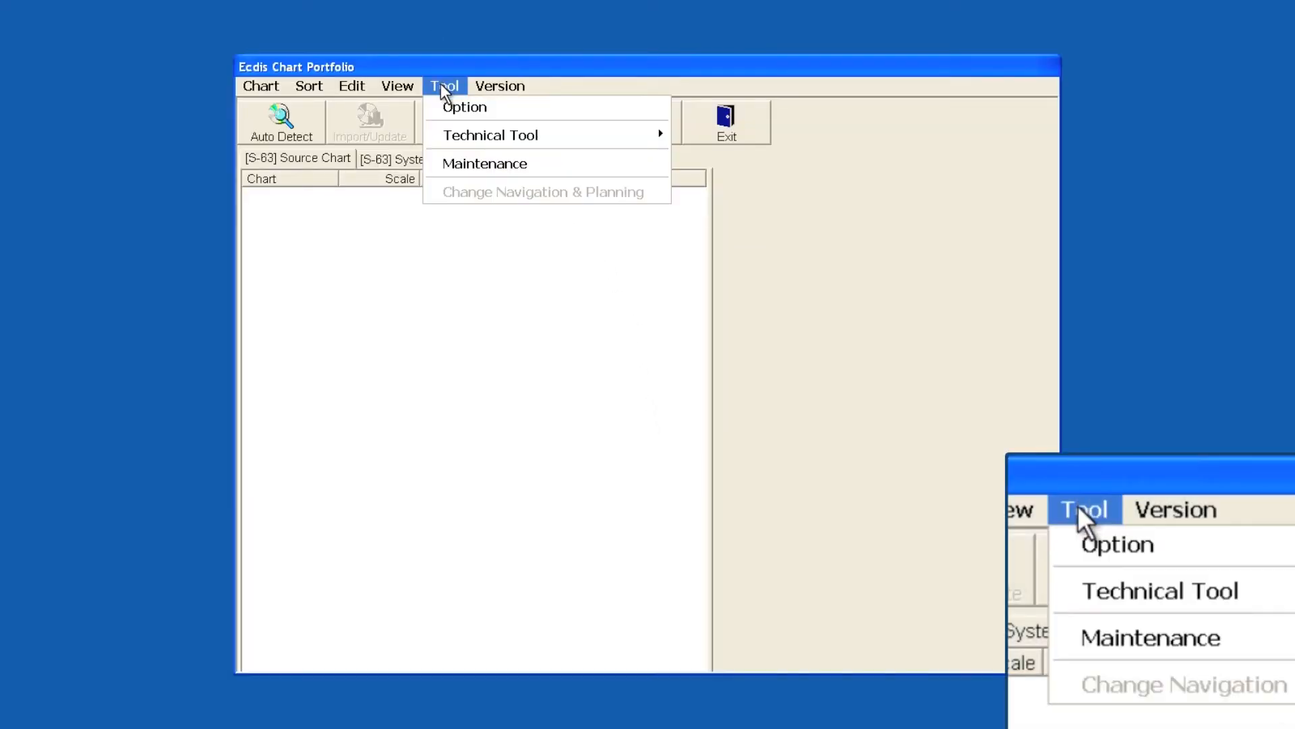
mouse_move(464, 106)
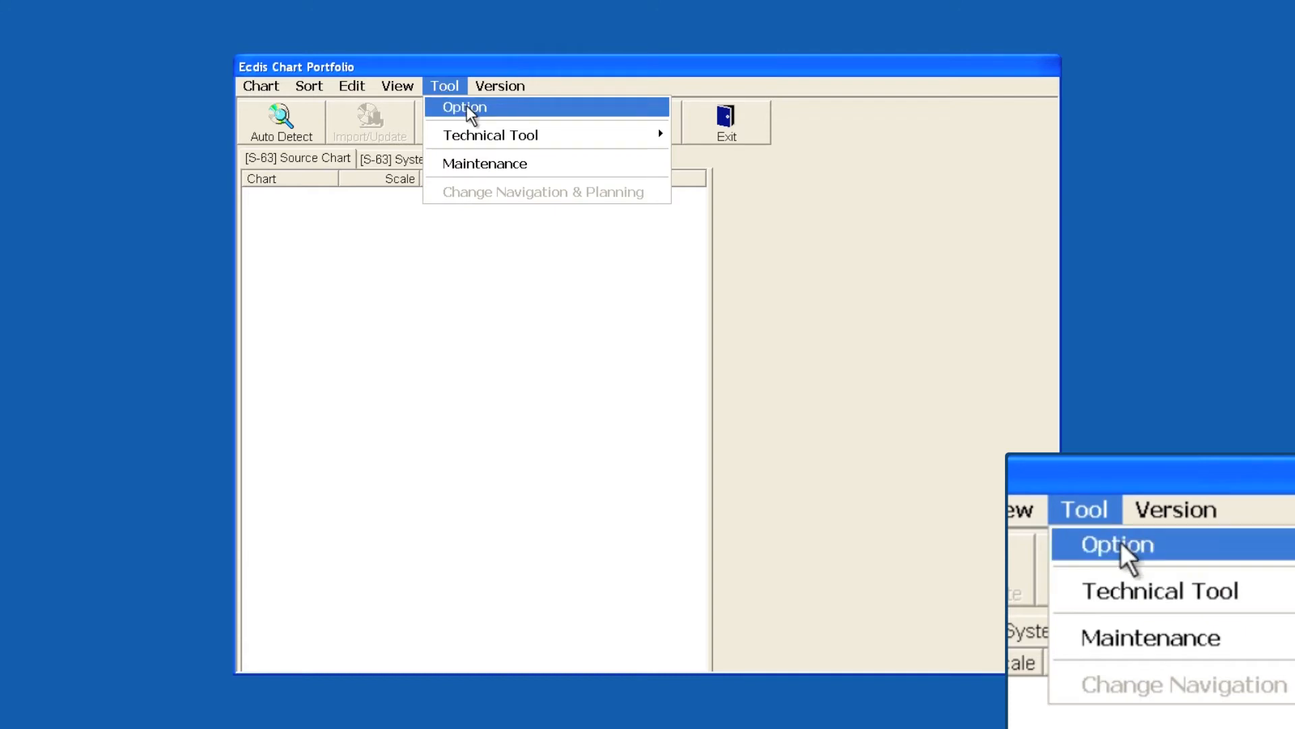
click(464, 106)
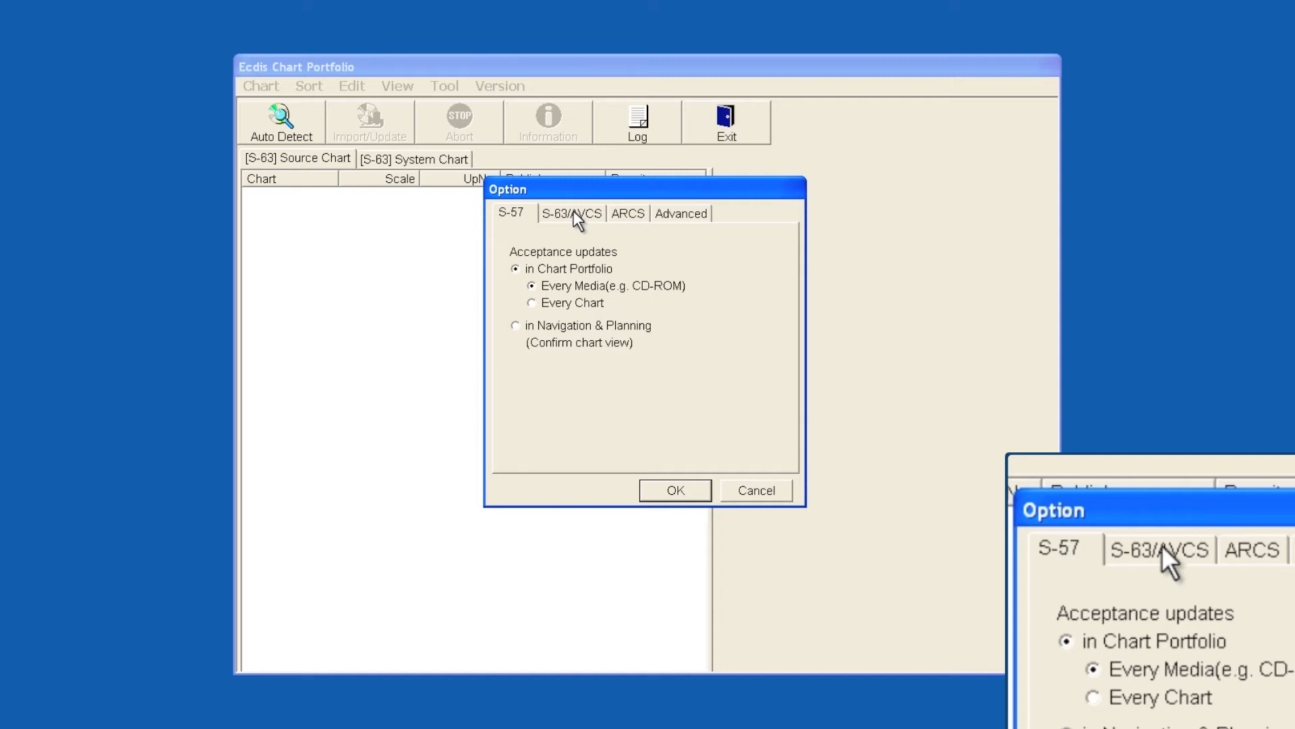
On the S-63/AVCS page, choose 1:PRIMAR.CRT as the SA certificate and confirm it
click(572, 213)
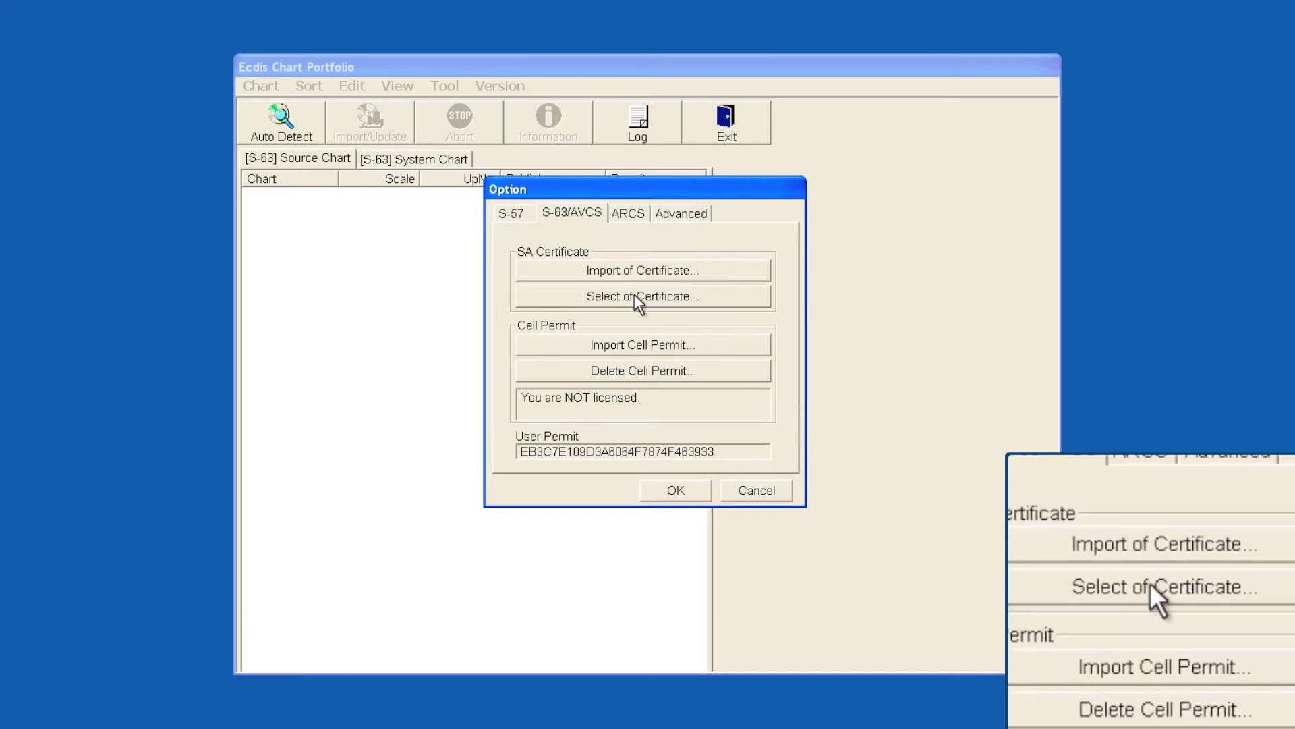
click(642, 296)
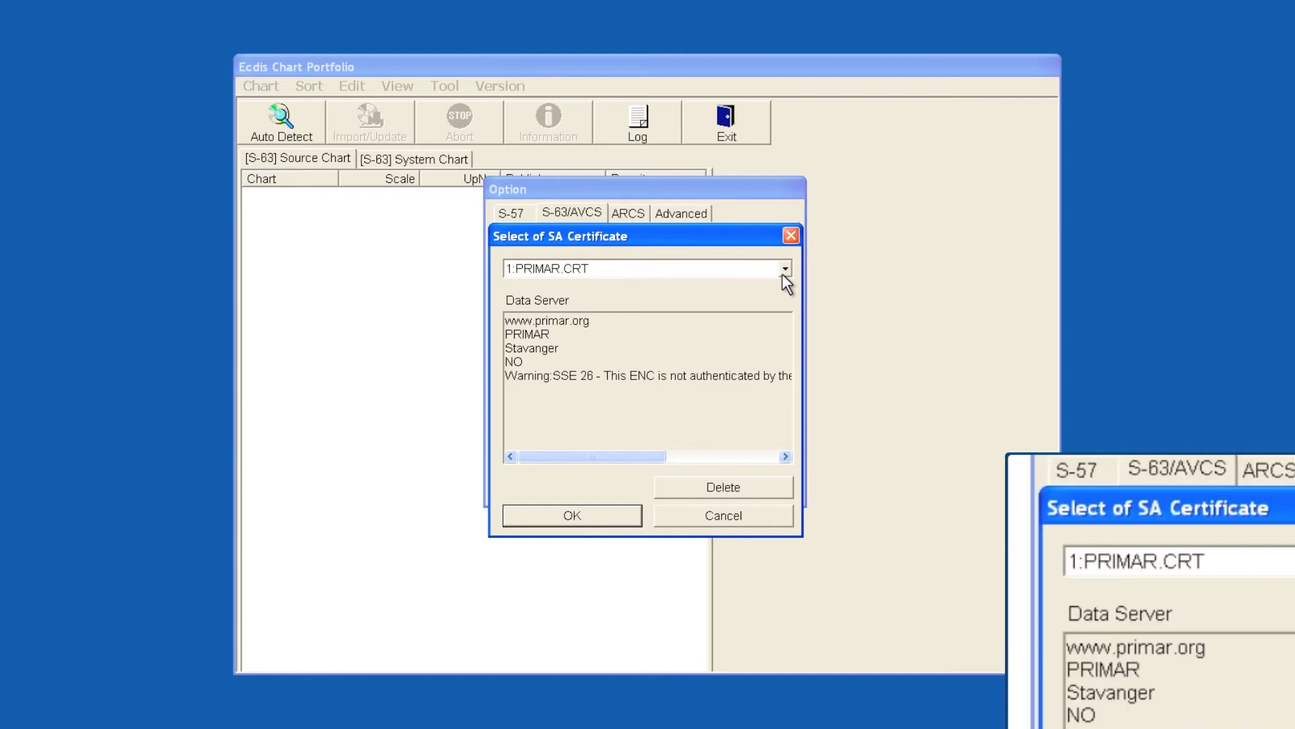
click(784, 267)
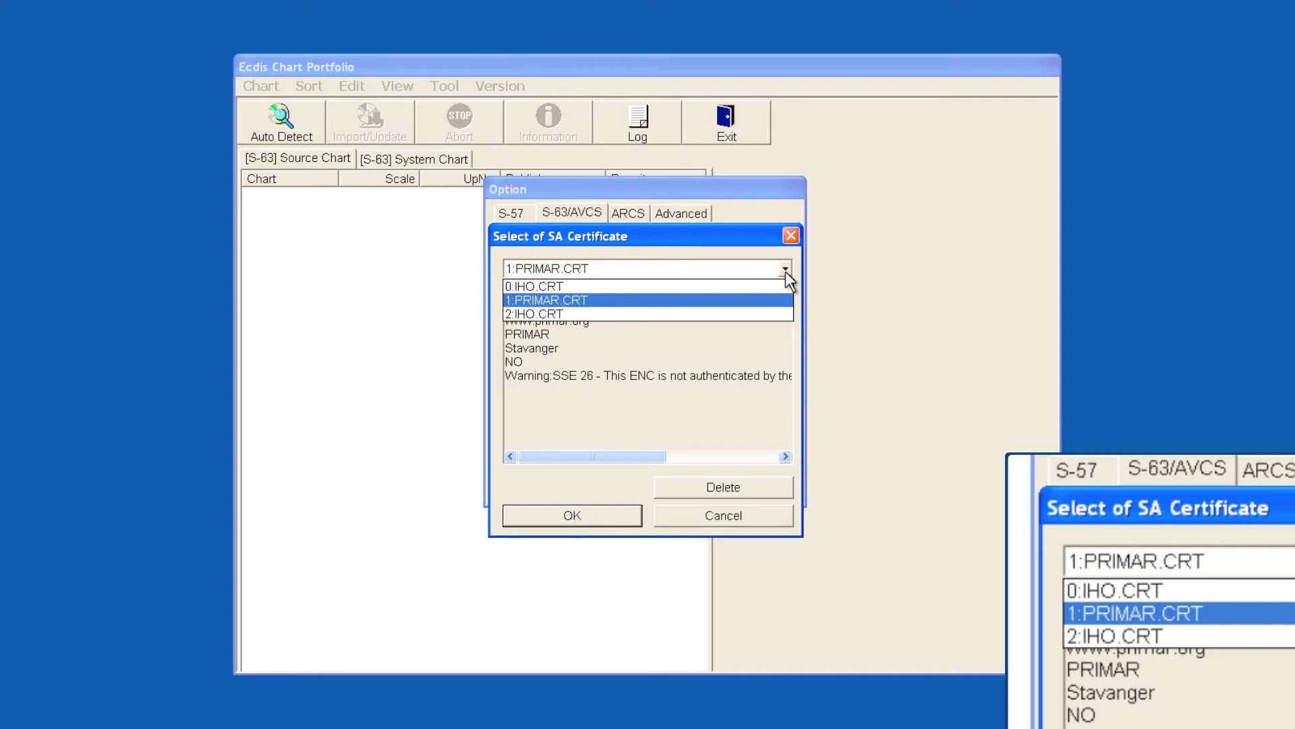
mouse_move(604, 285)
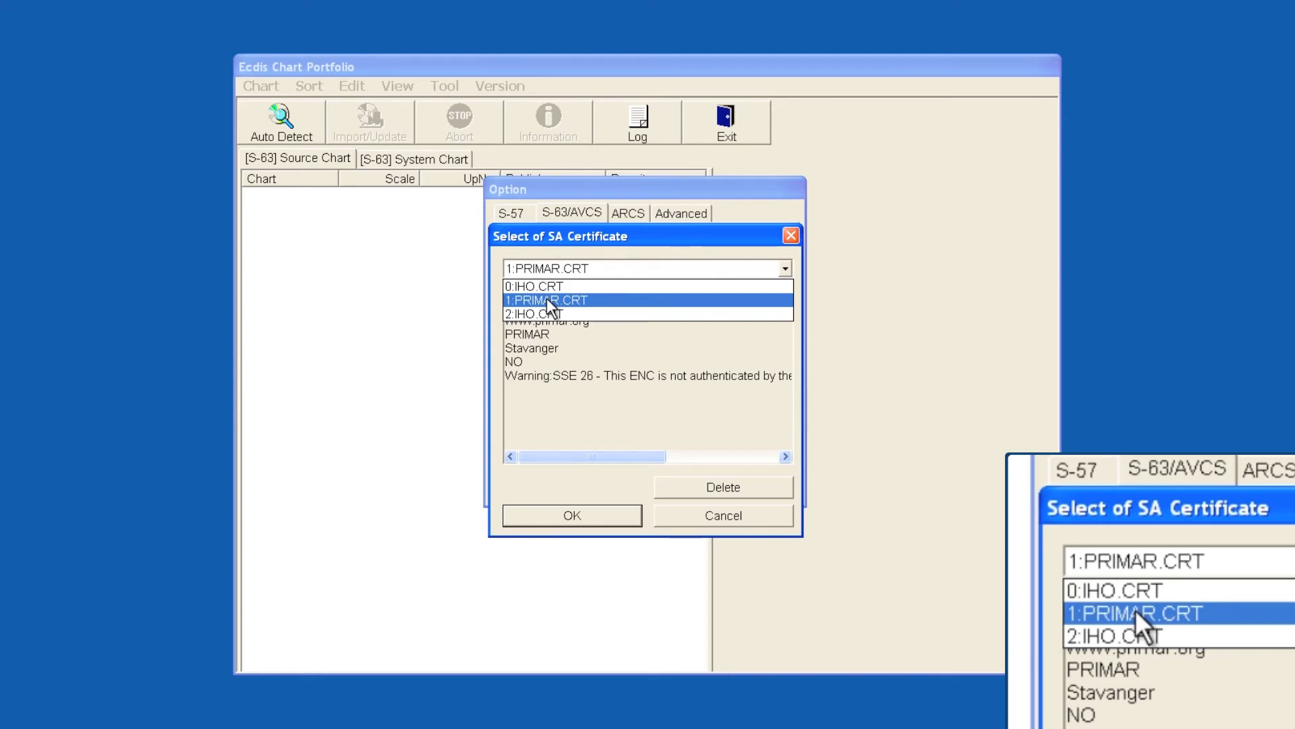
click(545, 300)
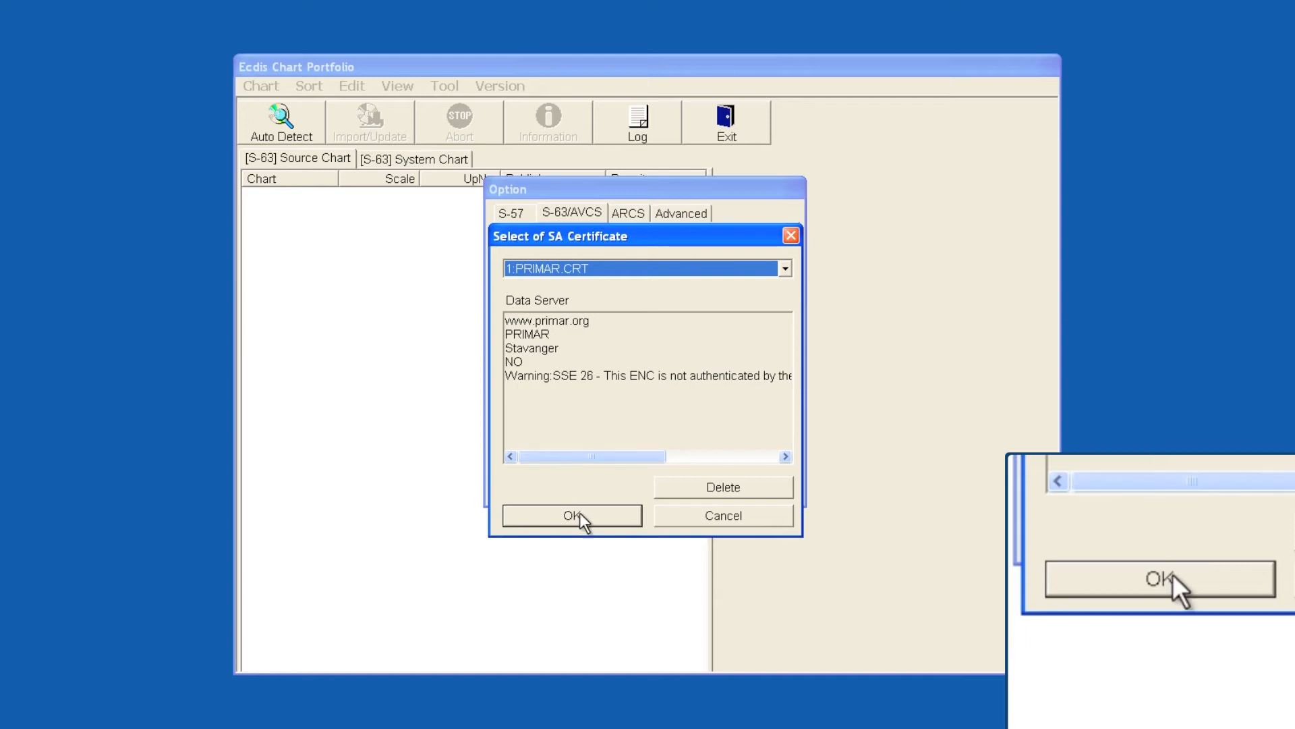
click(783, 268)
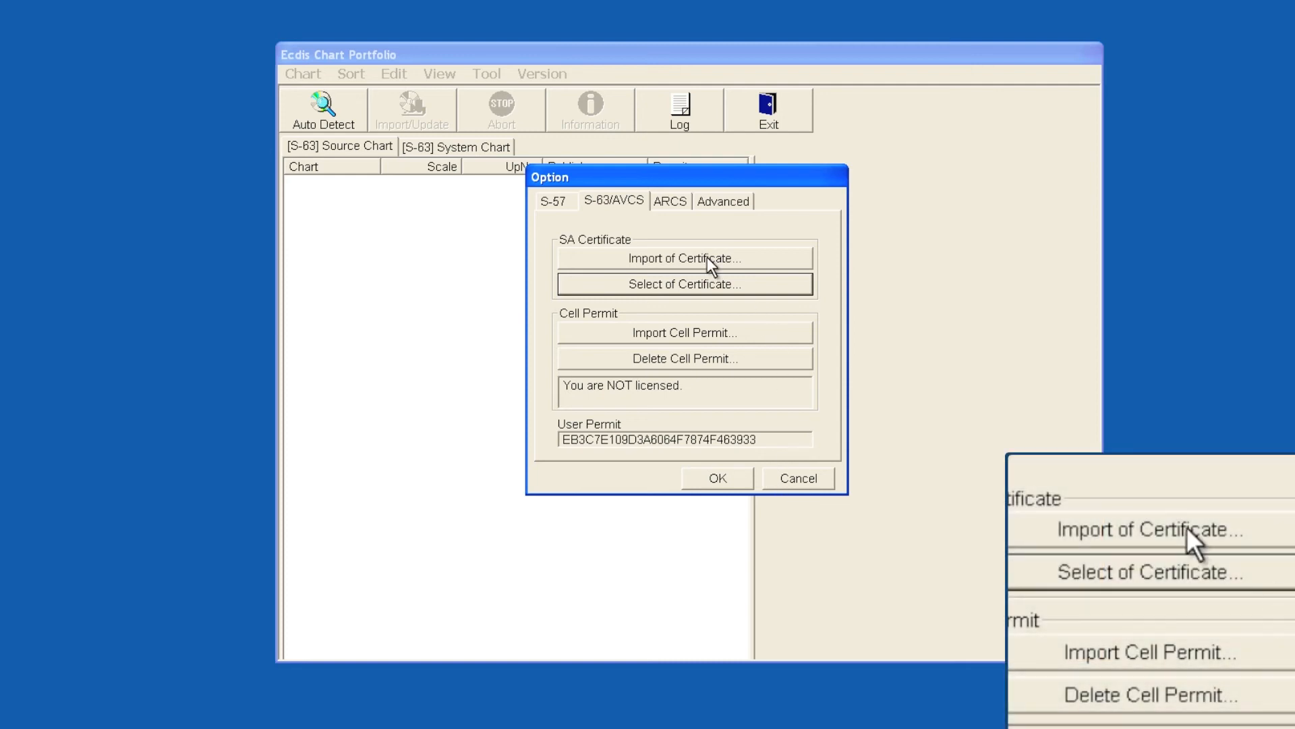
Start Import of Certificate, bringing up the Find file dialog on drive D:
click(684, 257)
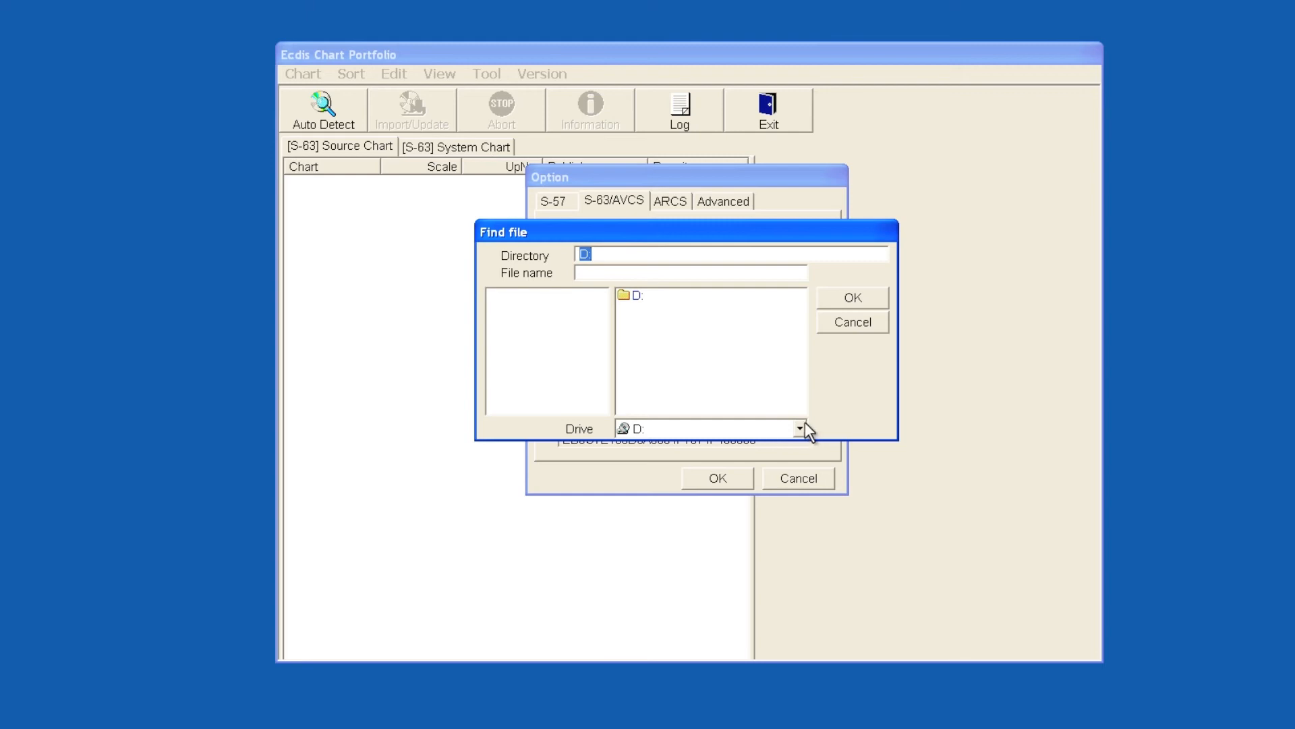
mouse_move(757, 374)
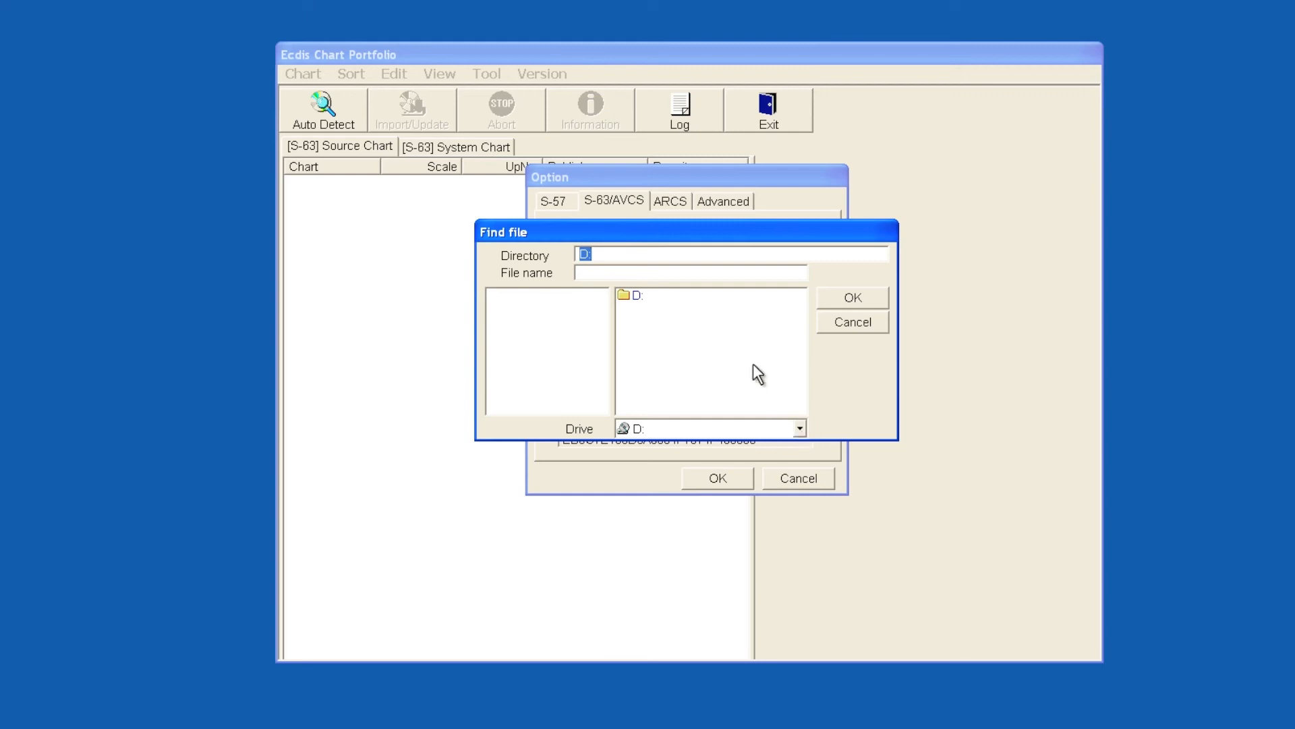
Import PRIMAR.CRT from drive D: and acknowledge it is saved as 3:PRIMAR.CRT
double_click(635, 295)
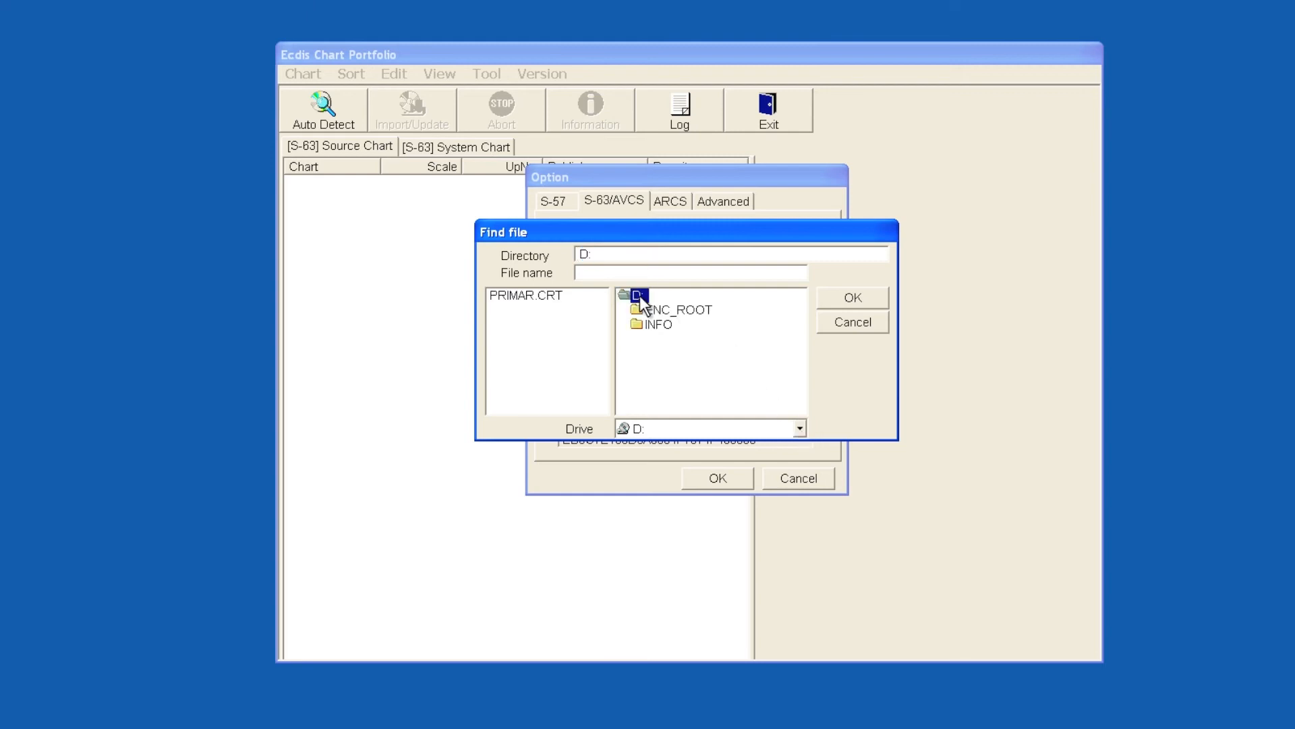
click(526, 296)
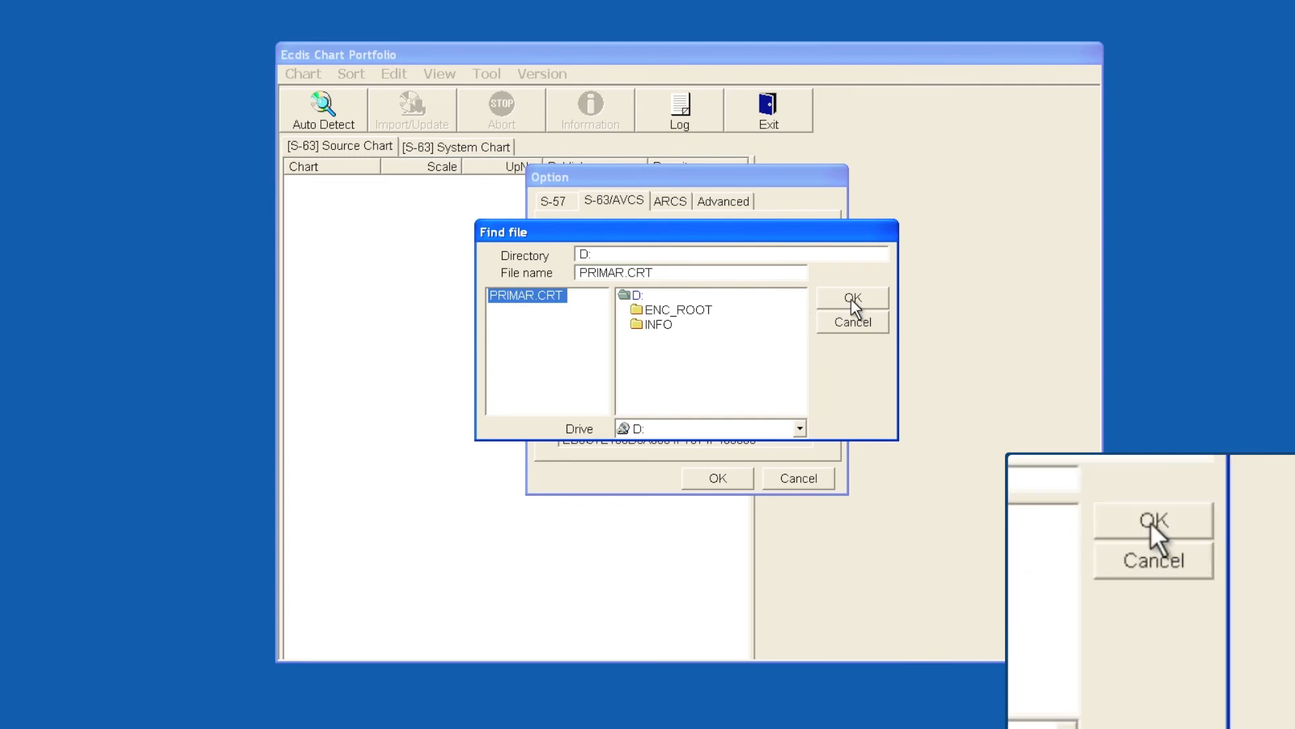
click(851, 298)
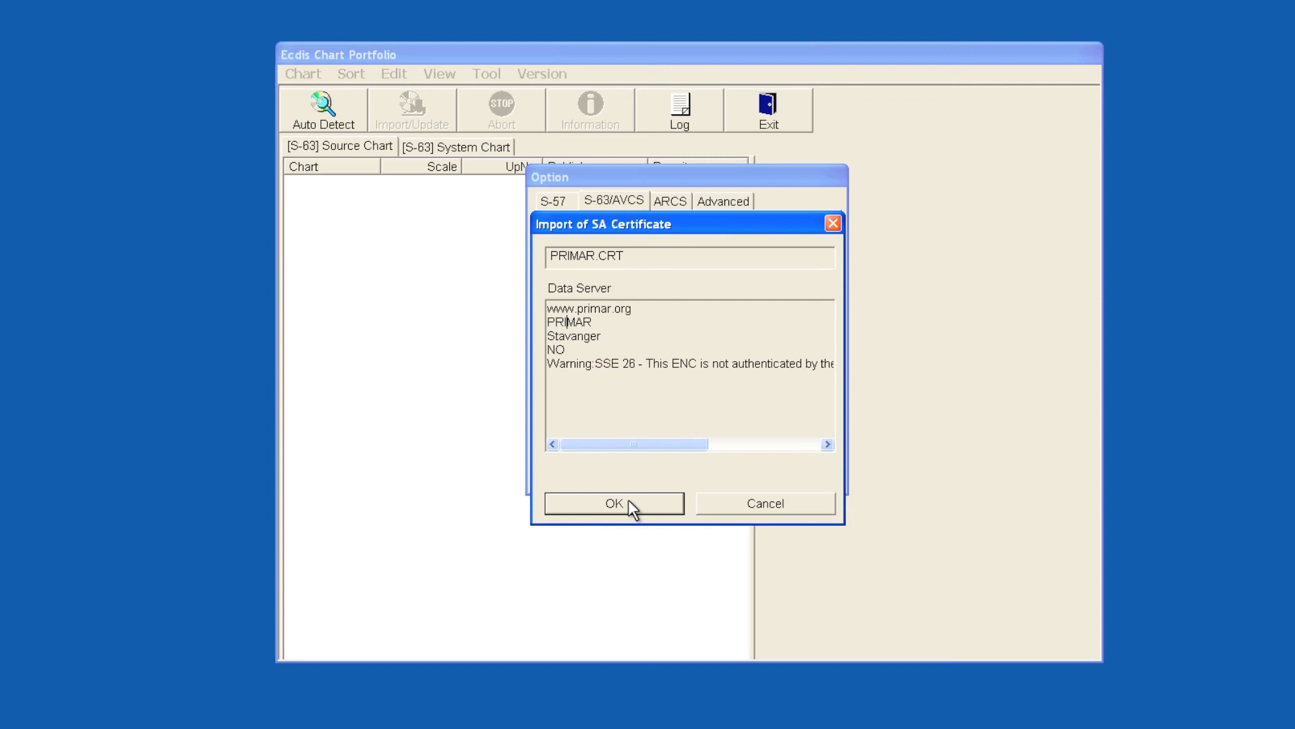
click(613, 503)
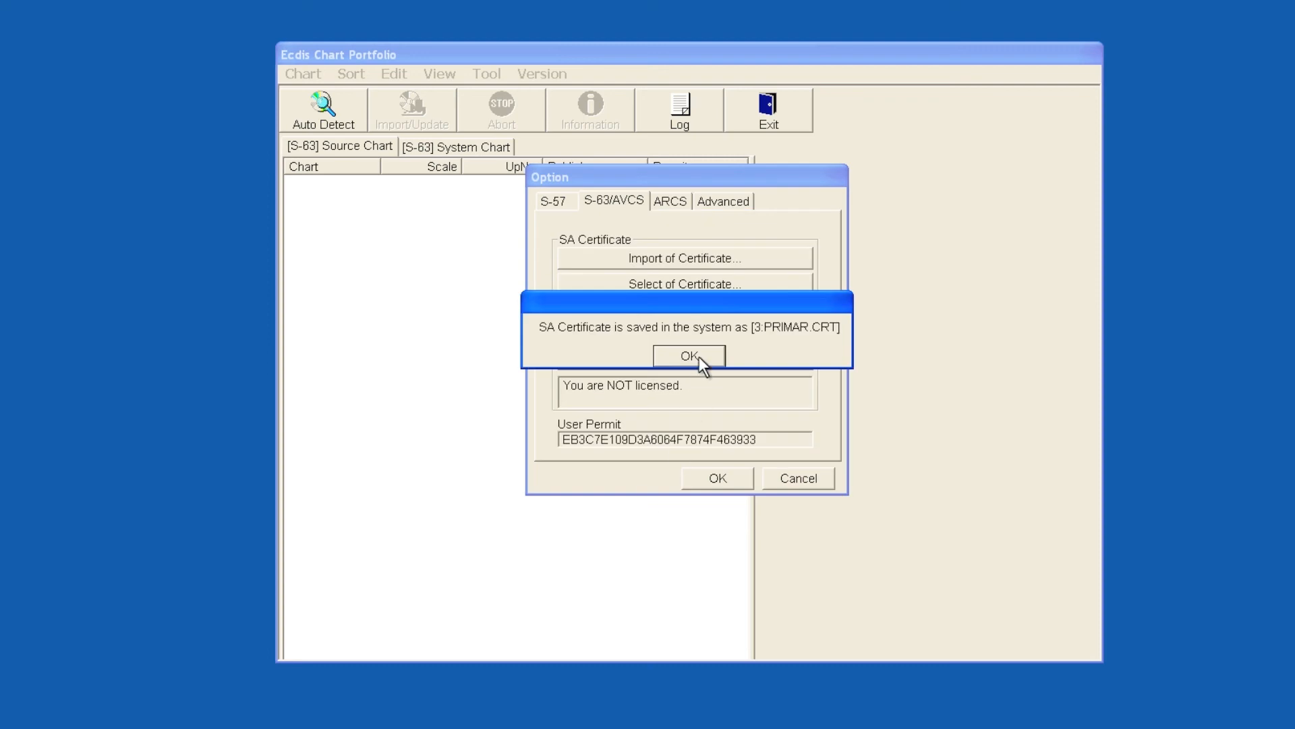
click(688, 355)
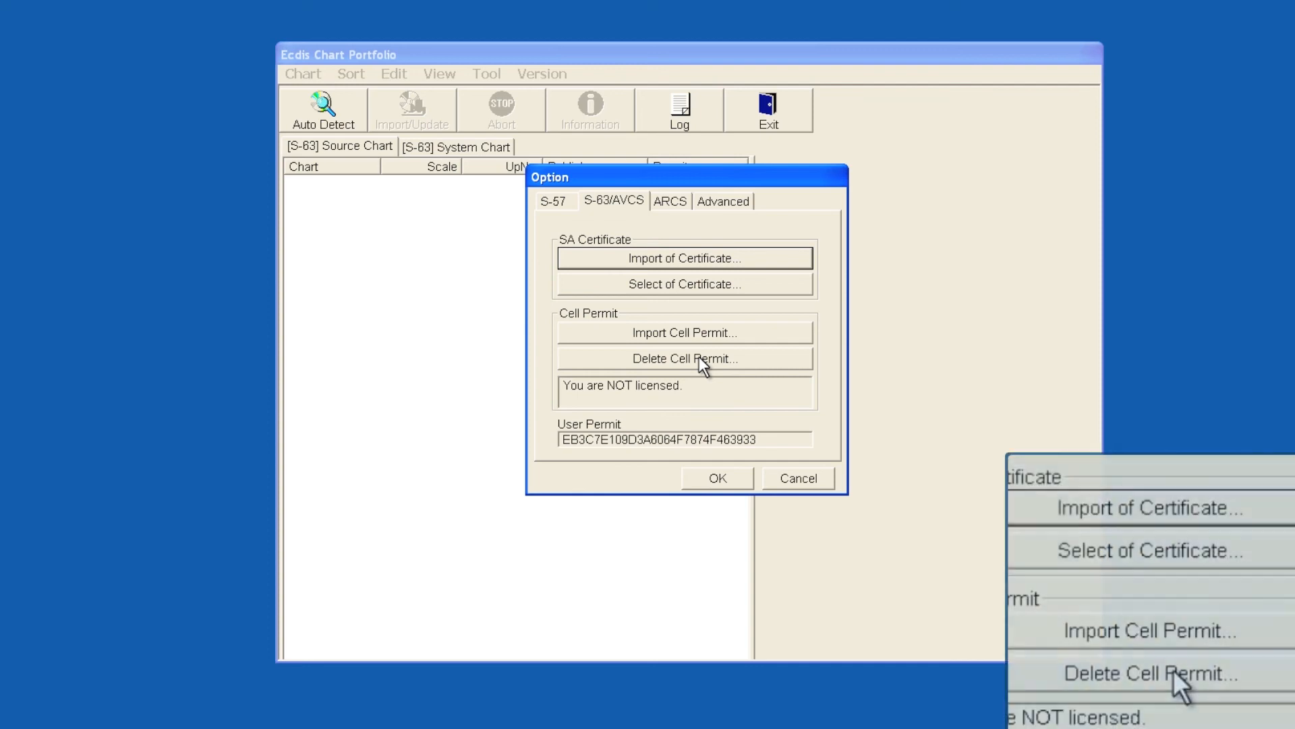
Choose the imported 3:PRIMAR.CRT as the SA certificate and acknowledge the confirmation
click(684, 283)
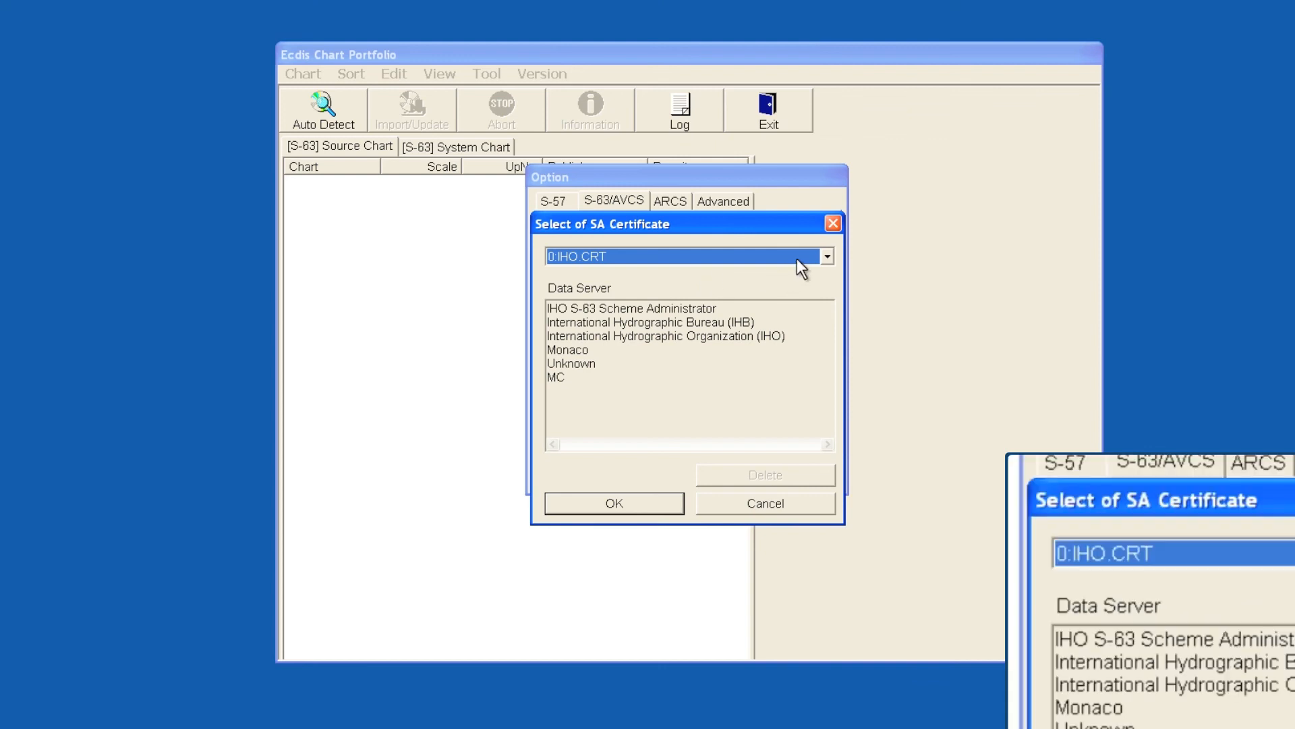
click(825, 256)
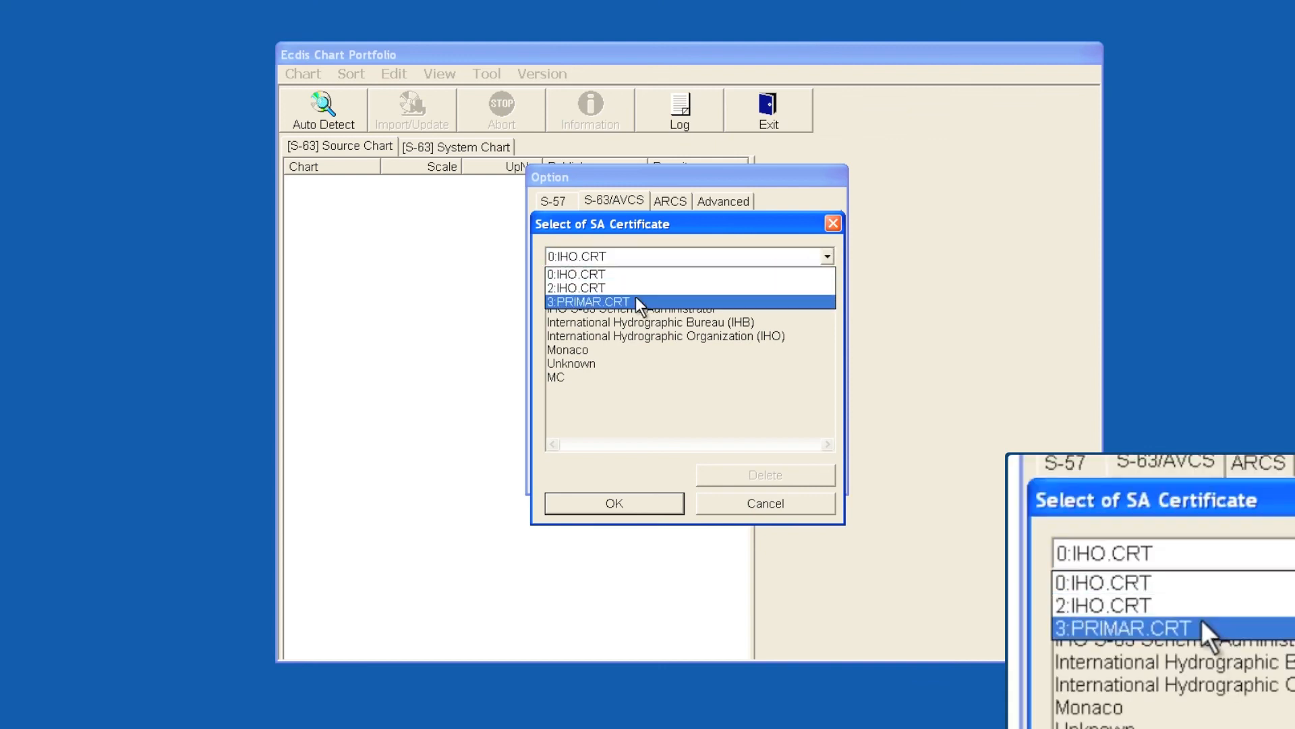
click(590, 301)
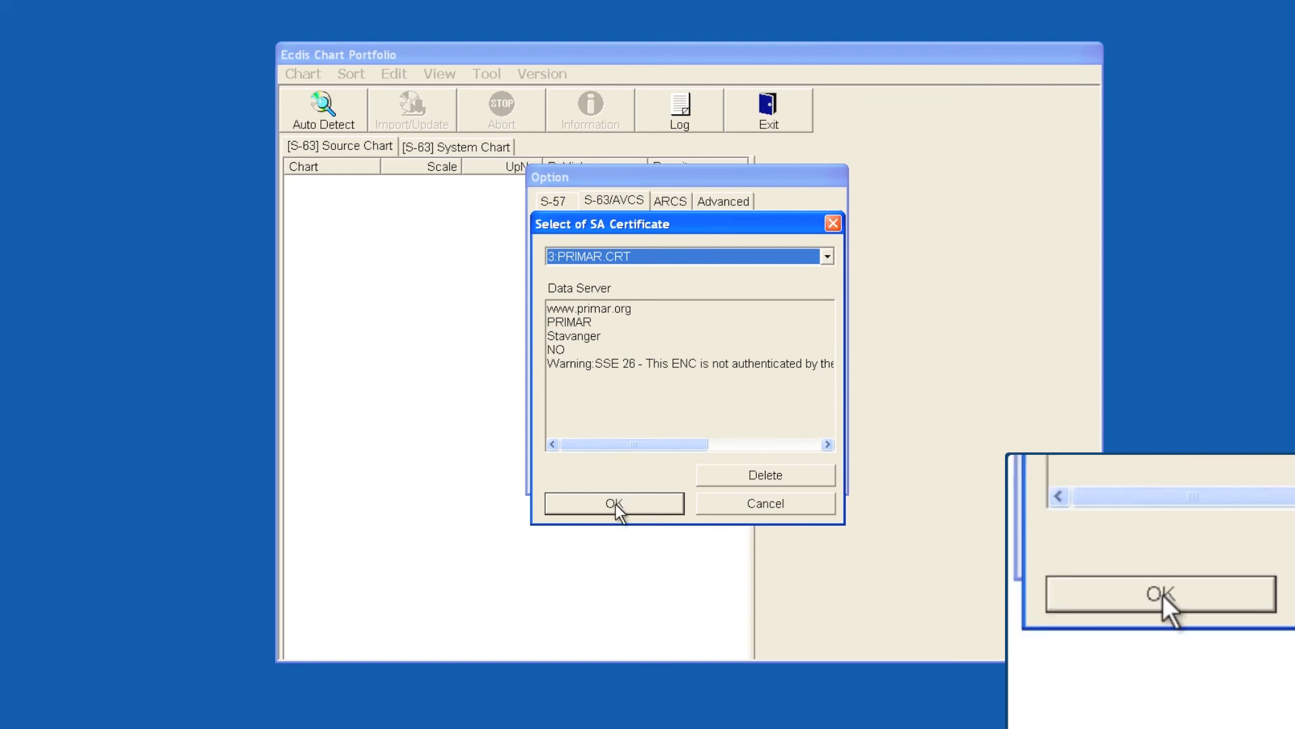
click(613, 504)
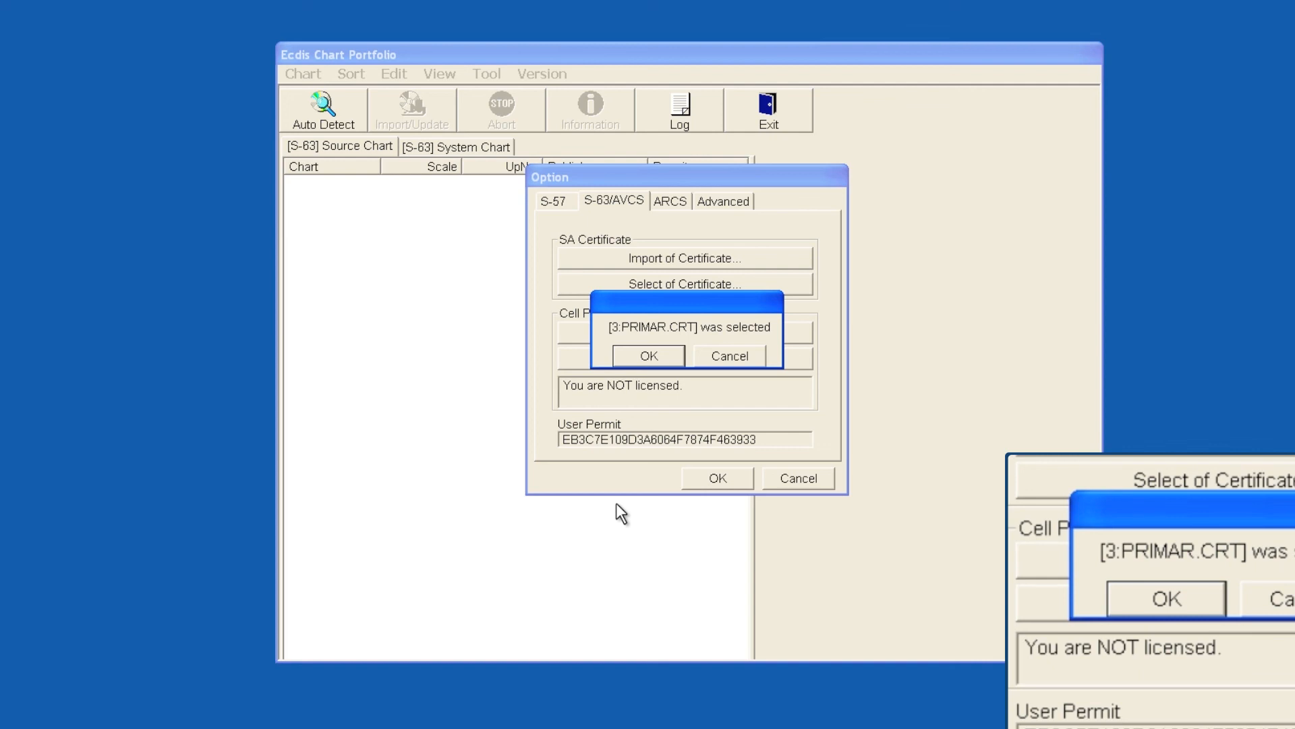
click(647, 355)
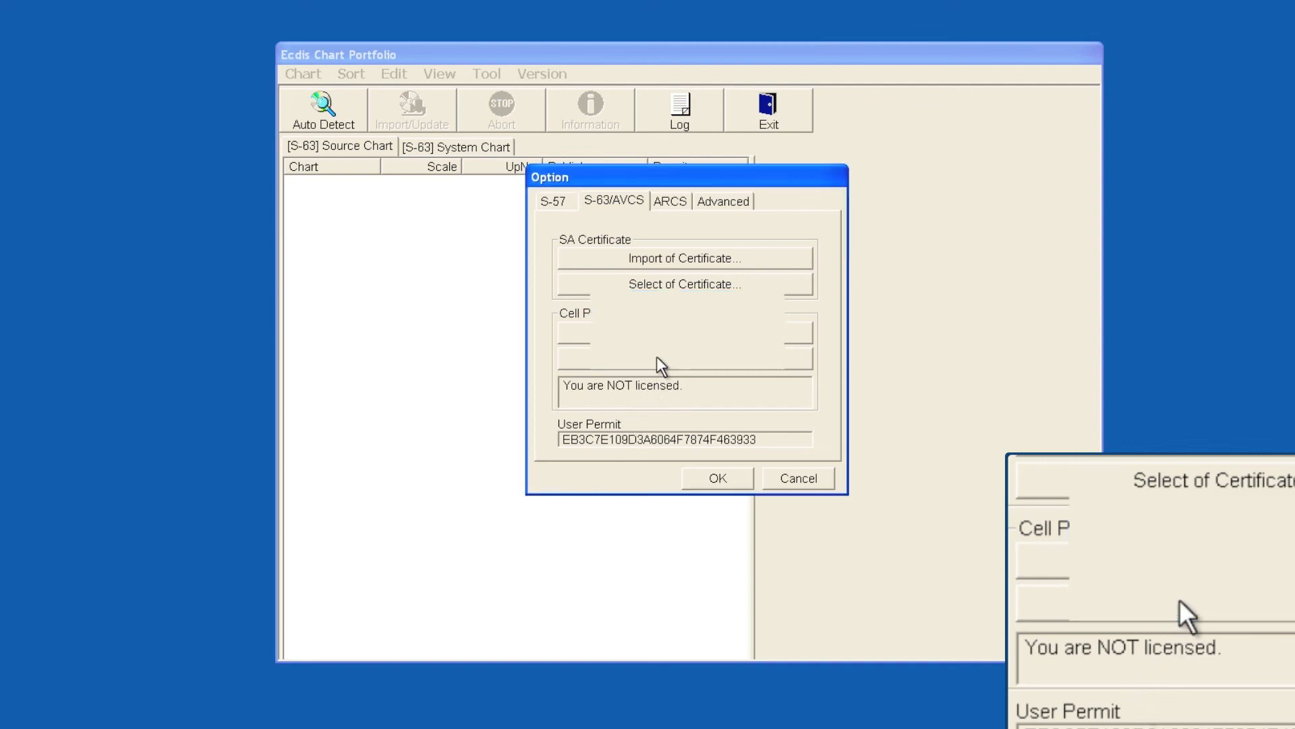
click(684, 283)
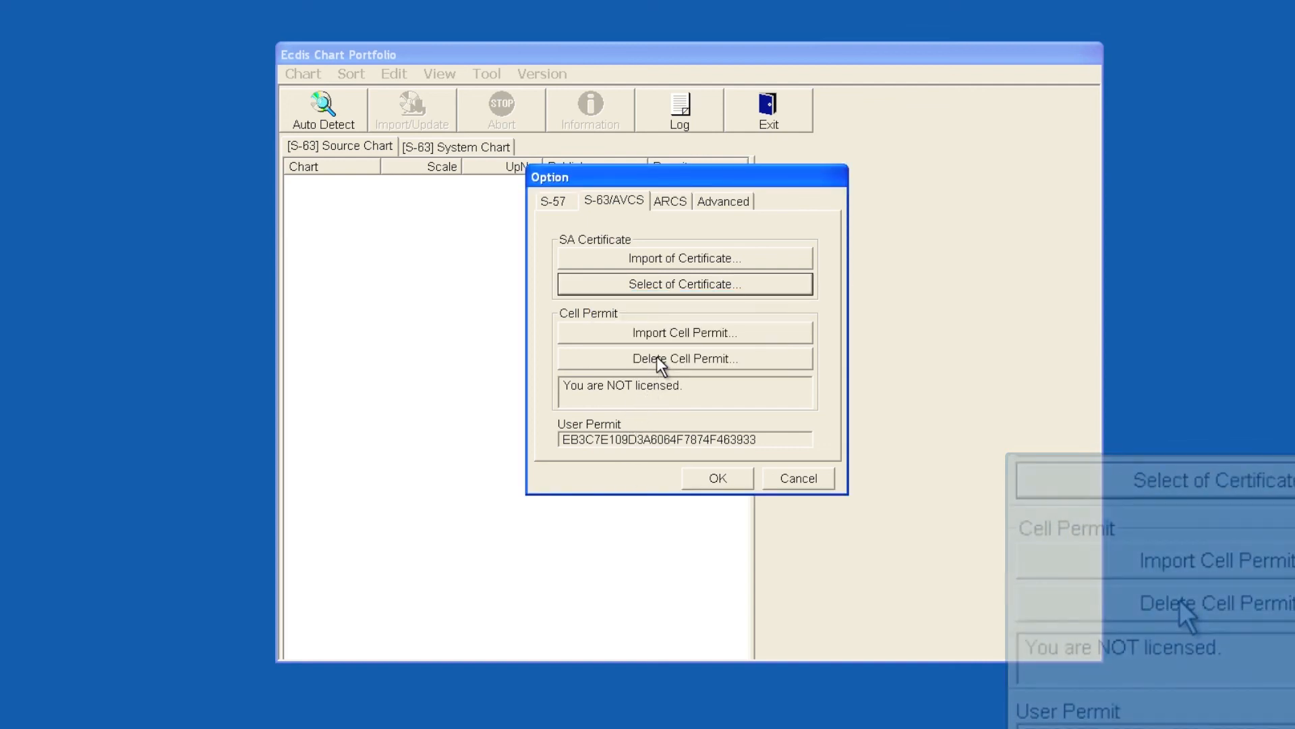